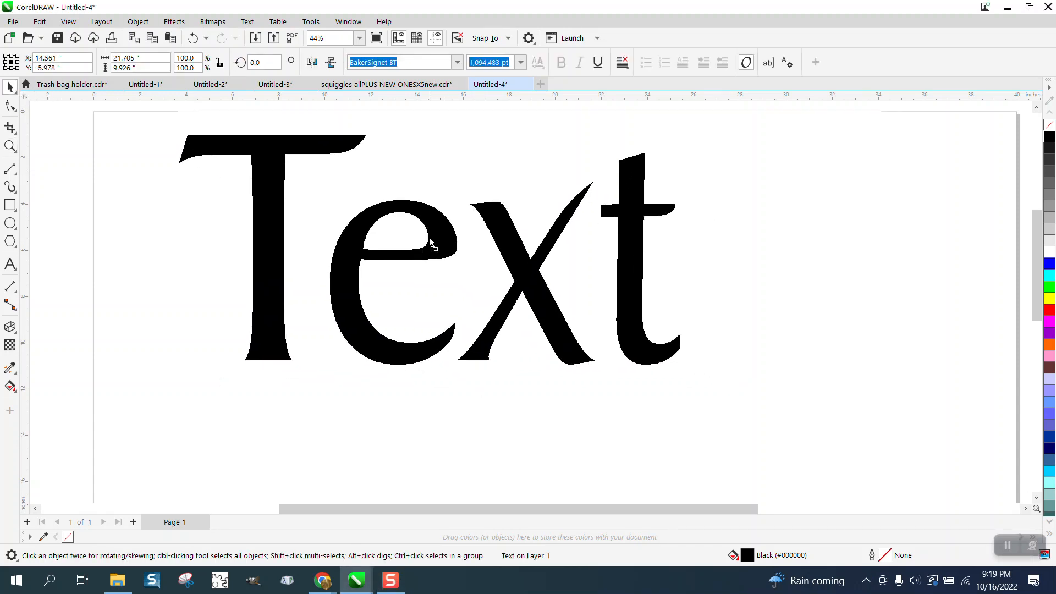
Select the word 'Text' and change its font from BakerSignet BT to Cooper Lt BT Bold
{"action": "left_click", "coordinate": [458, 62]}
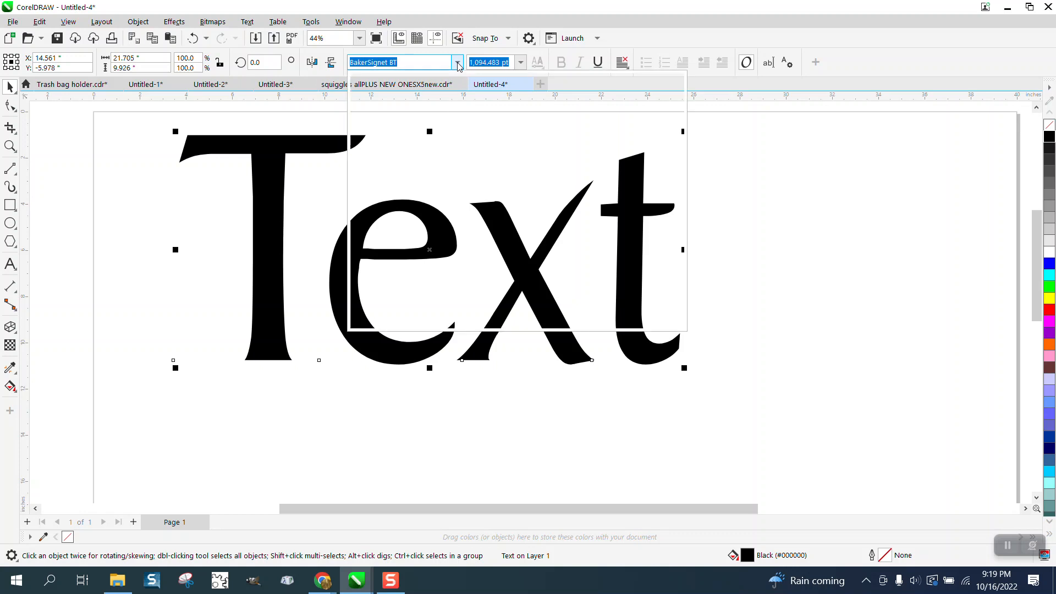
{"action": "left_click", "coordinate": [457, 63]}
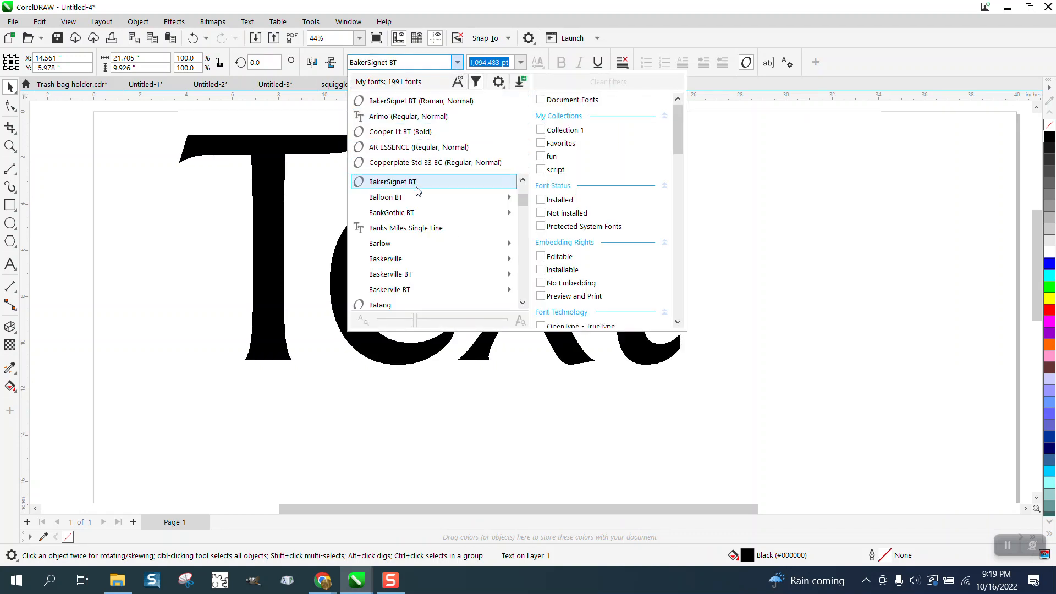
{"action": "mouse_move", "coordinate": [390, 213]}
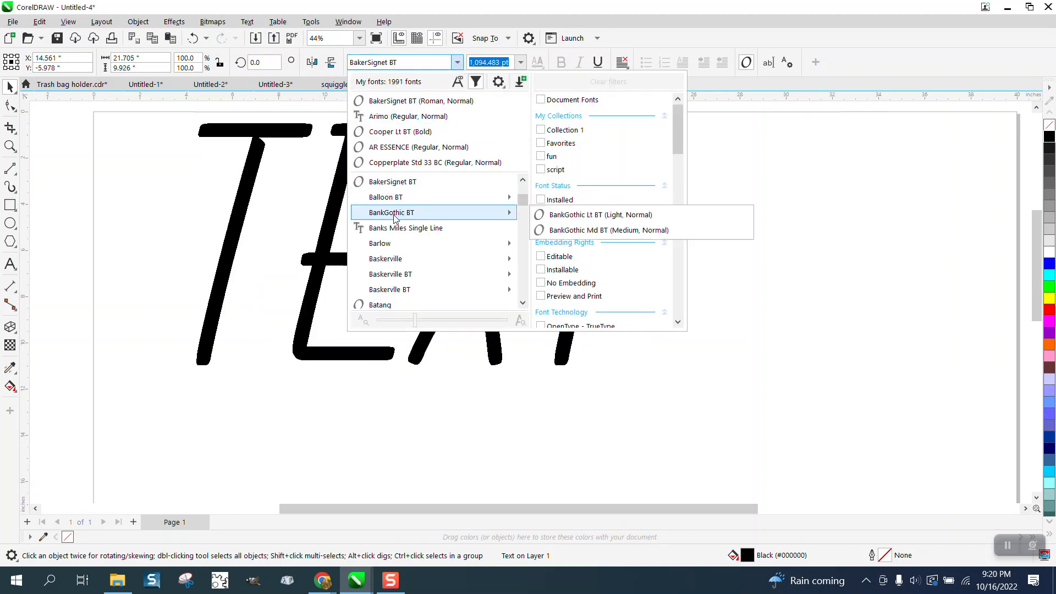
{"action": "mouse_move", "coordinate": [460, 296]}
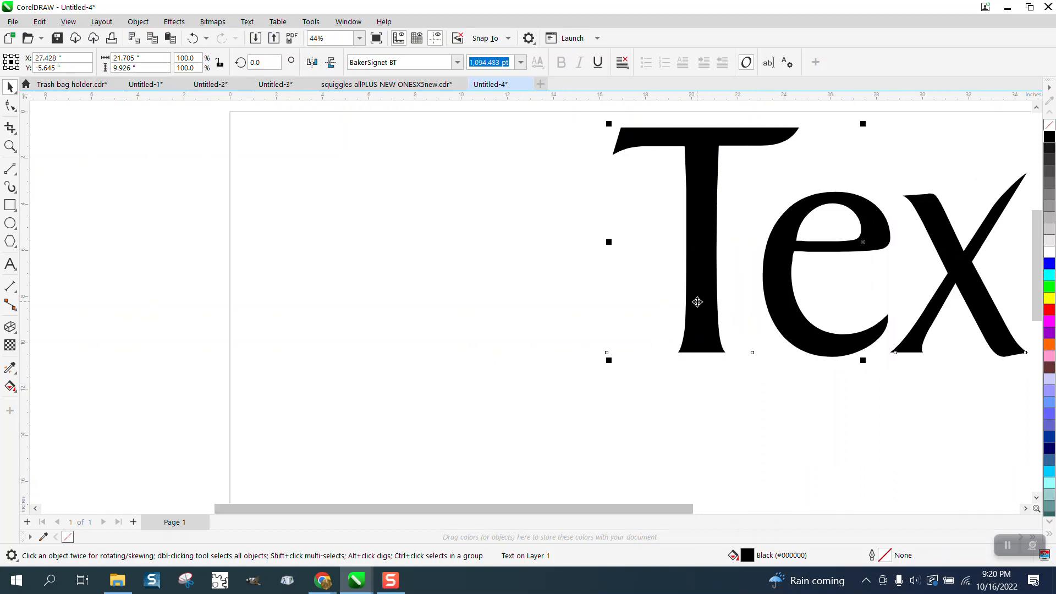
{"action": "left_click", "coordinate": [457, 62]}
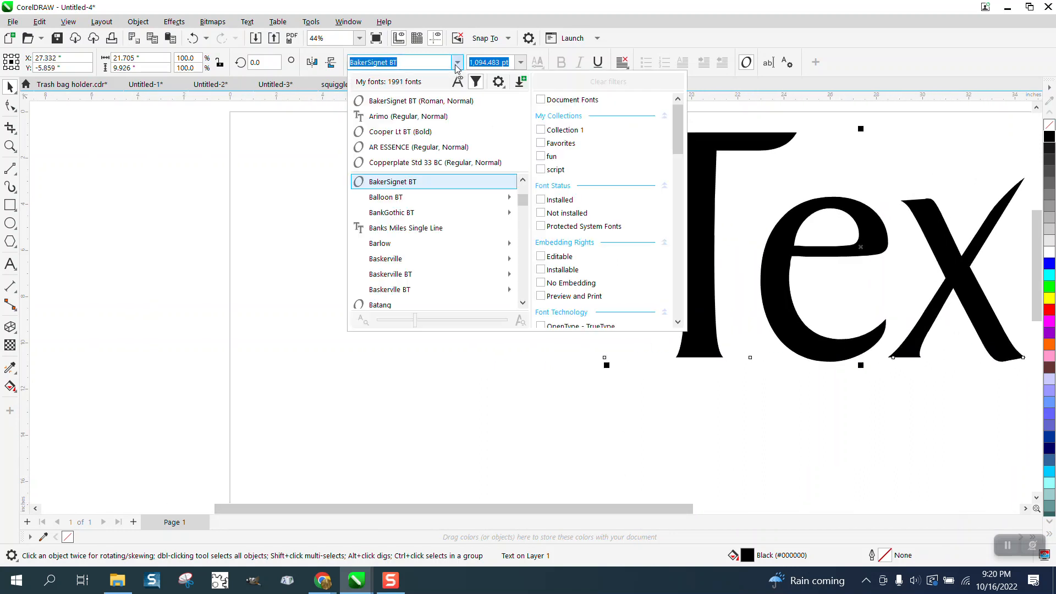
{"action": "mouse_move", "coordinate": [401, 132]}
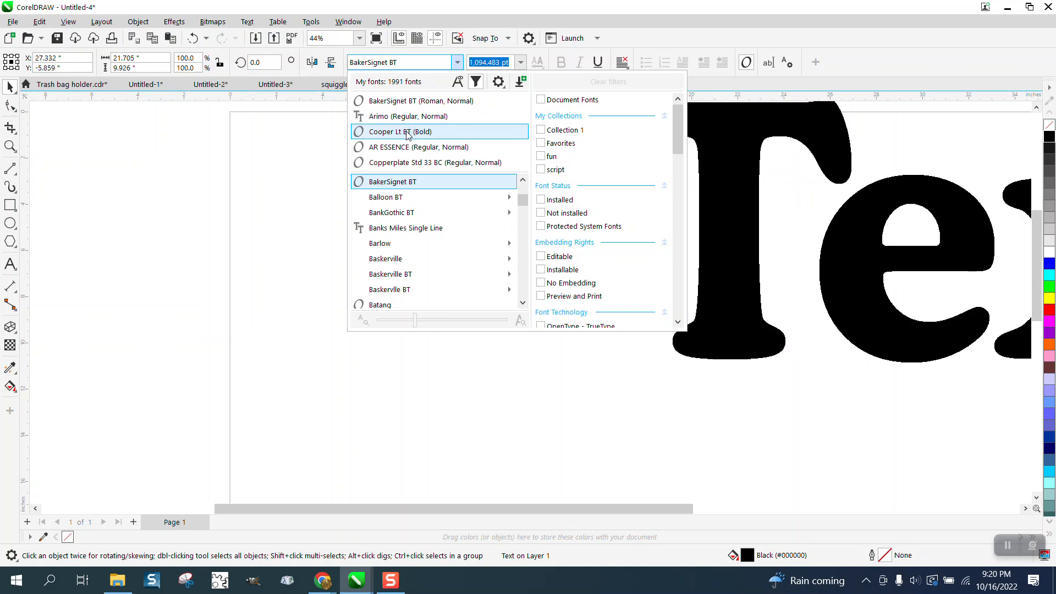
{"action": "left_click", "coordinate": [399, 132]}
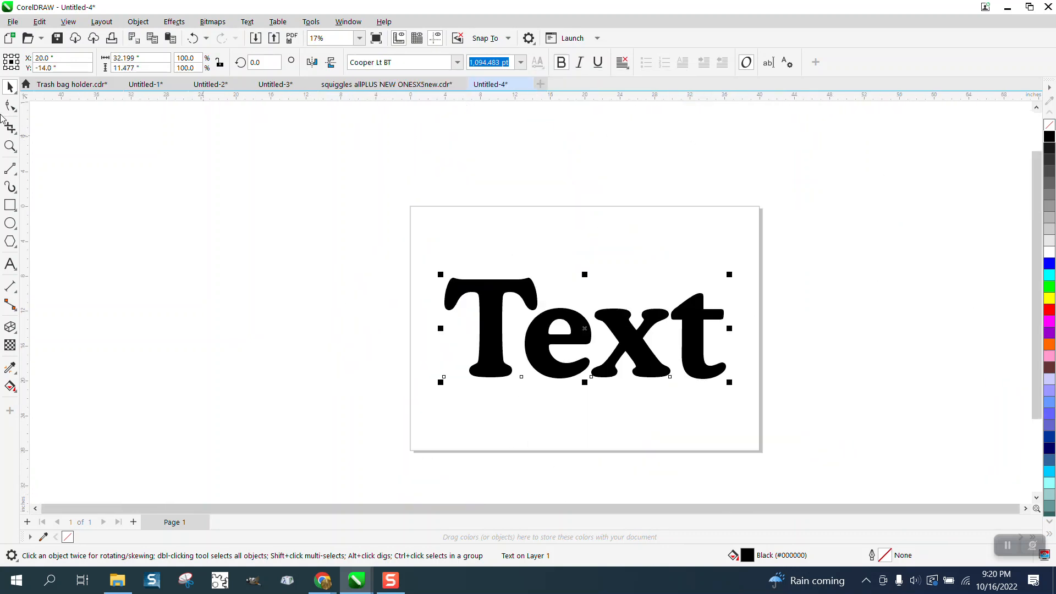
{"action": "mouse_move", "coordinate": [660, 281]}
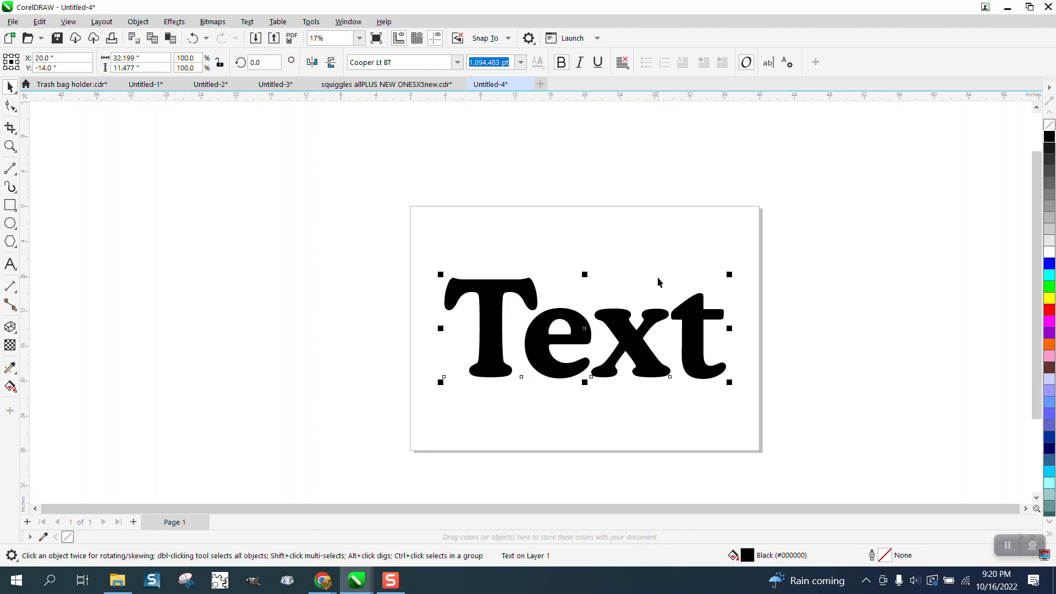
Open the Text docker from the Text menu (Ctrl+T) beside the page
{"action": "left_click", "coordinate": [247, 21]}
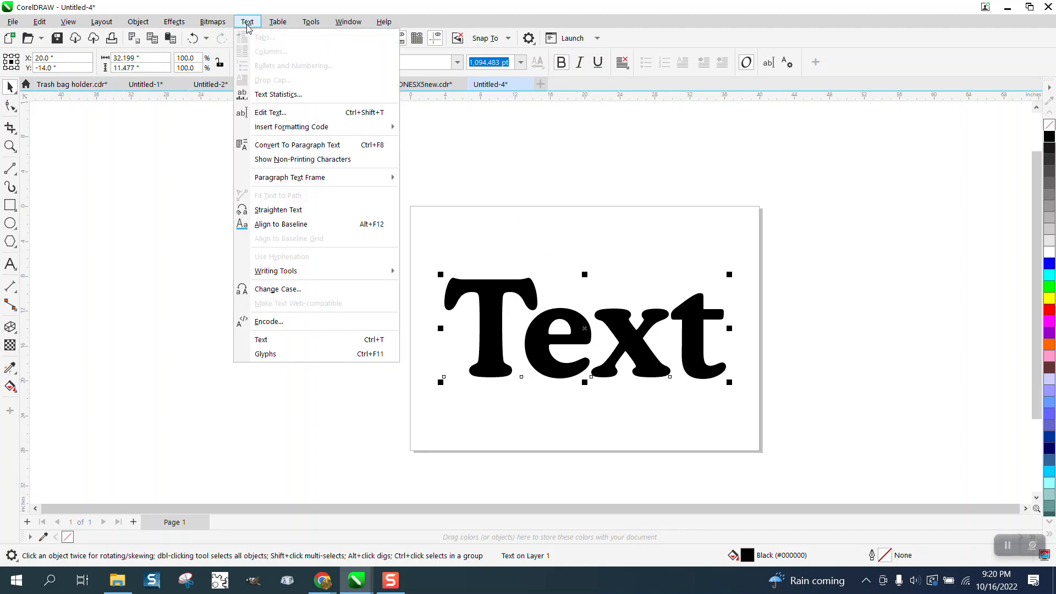
{"action": "mouse_move", "coordinate": [291, 127]}
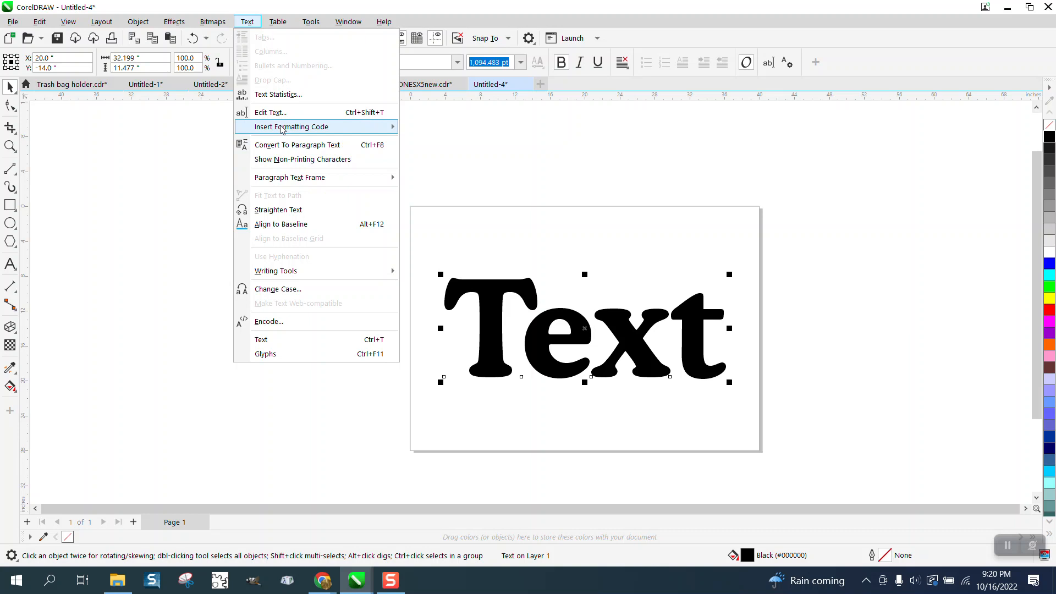
{"action": "left_click", "coordinate": [261, 339]}
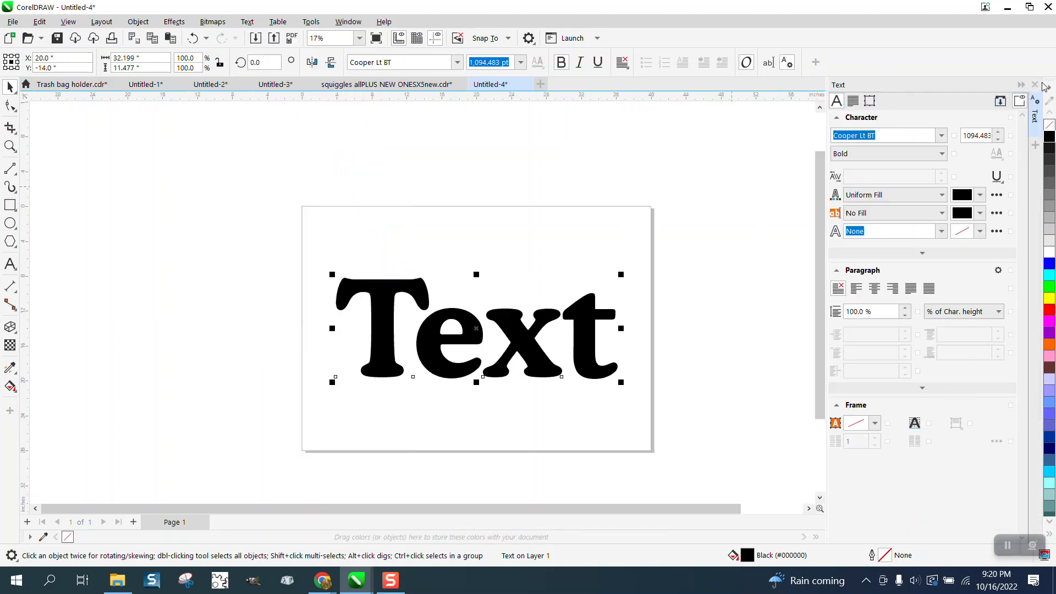
{"action": "right_click", "coordinate": [475, 329]}
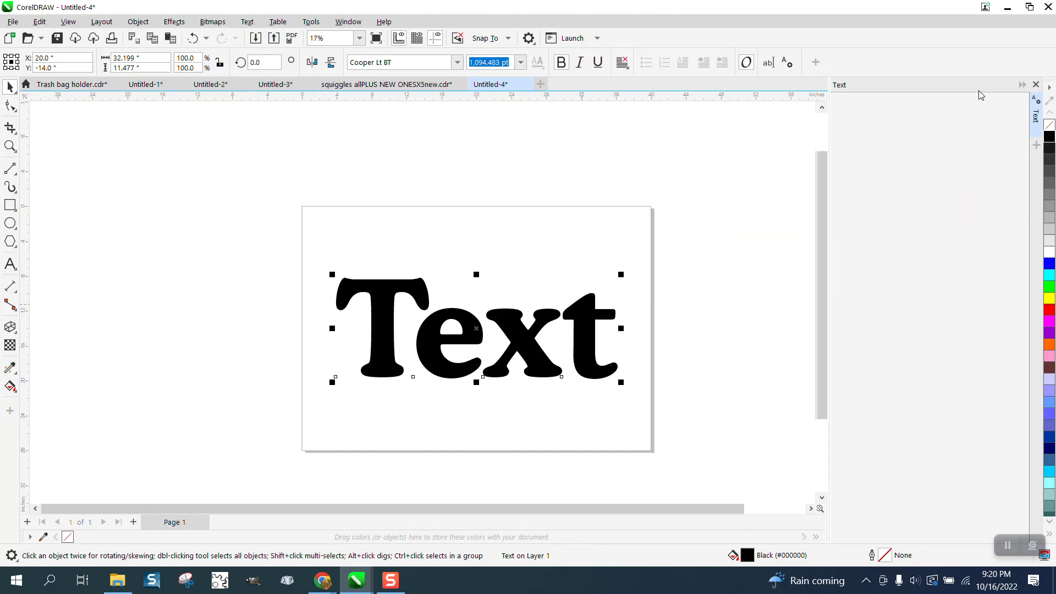
Open Properties for the word 'Text' and float the docker showing Cooper Lt BT Bold
{"action": "right_click", "coordinate": [475, 330]}
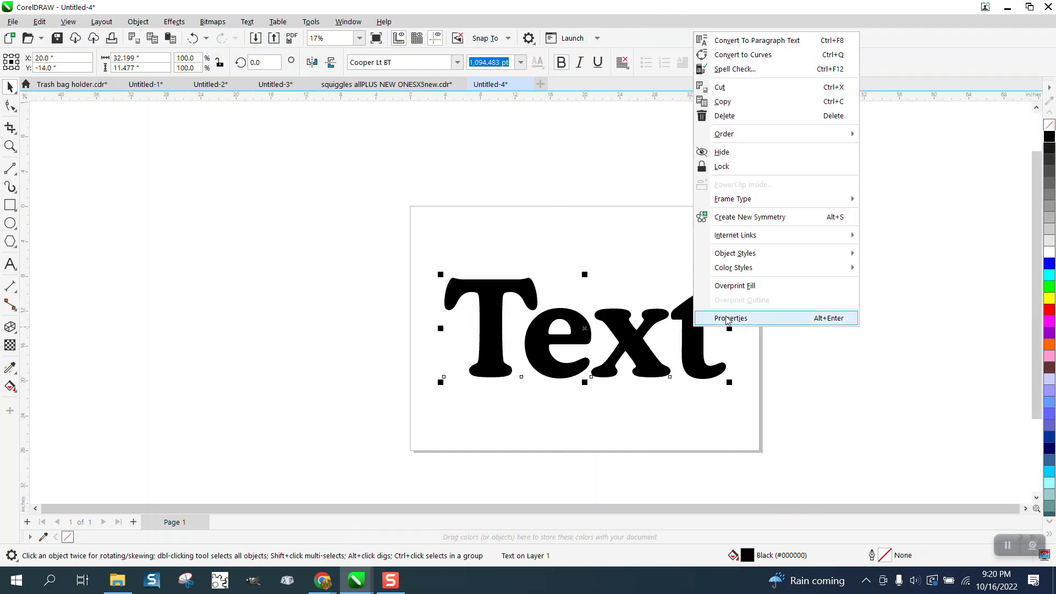
{"action": "left_click", "coordinate": [730, 317]}
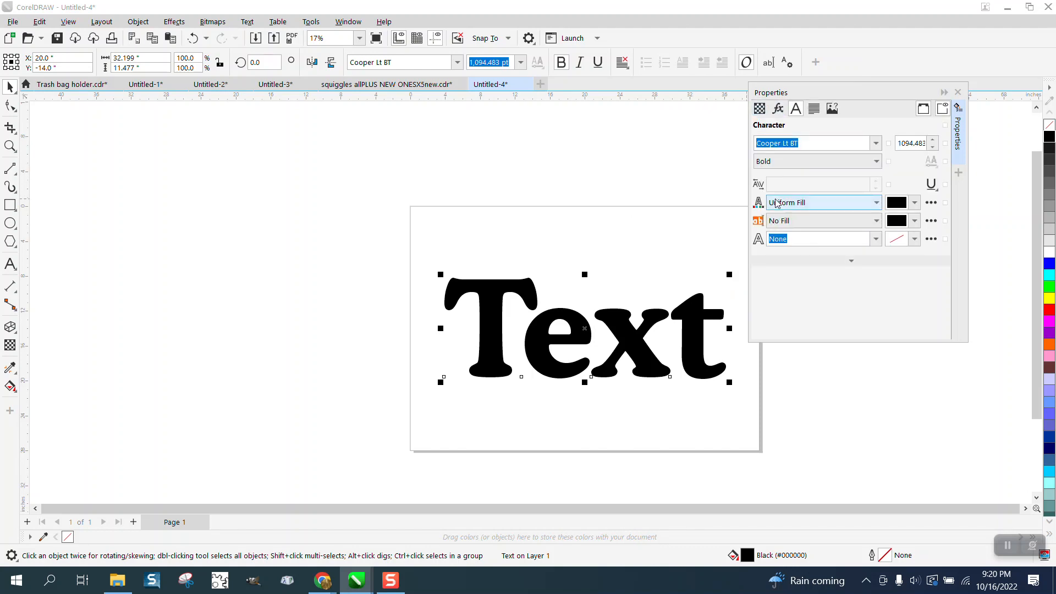
{"action": "left_click", "coordinate": [876, 143]}
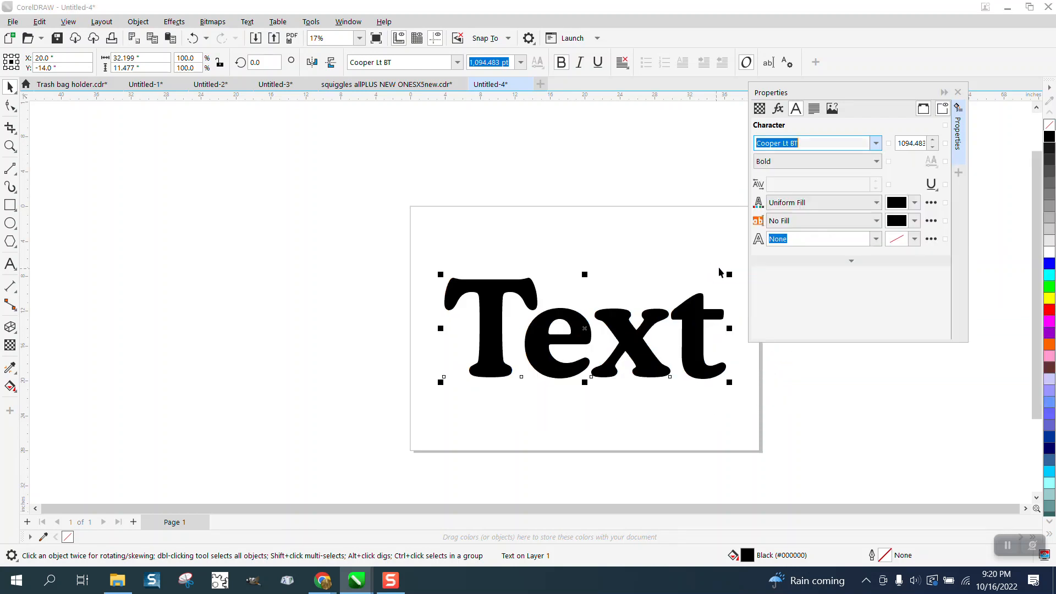
{"action": "mouse_move", "coordinate": [884, 100]}
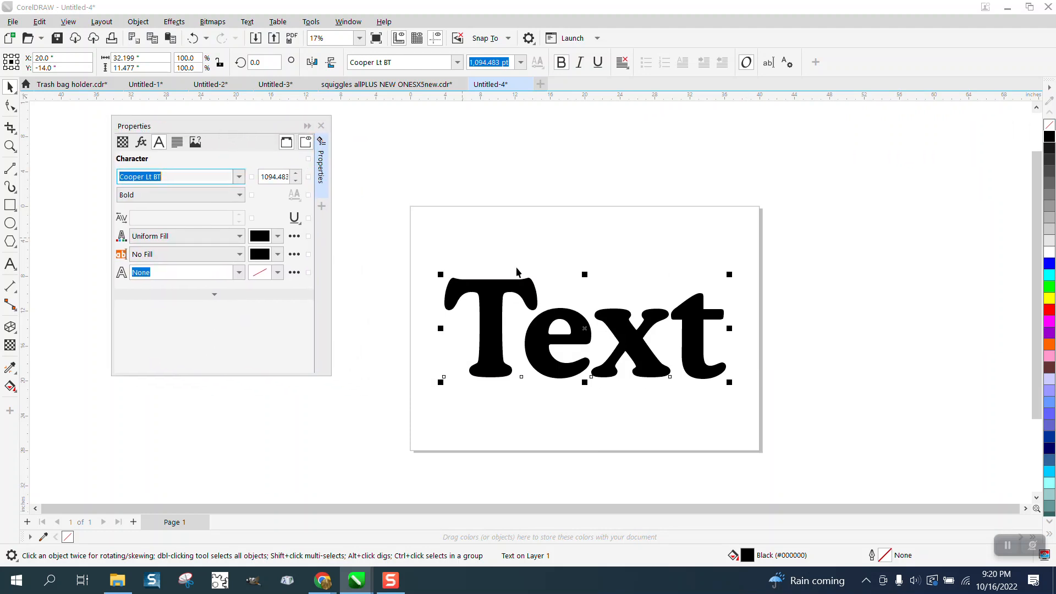
Open the Properties docker's font list and scroll to preview typefaces like DFKanTingLiu
{"action": "left_click", "coordinate": [238, 177]}
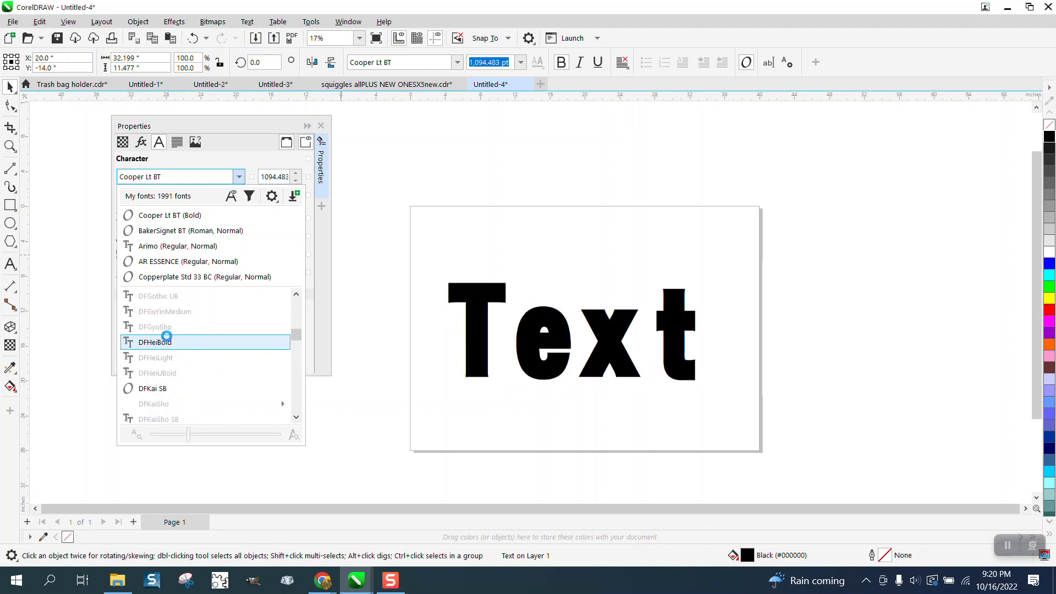
{"action": "scroll", "scroll_direction": "down", "scroll_amount": 3}
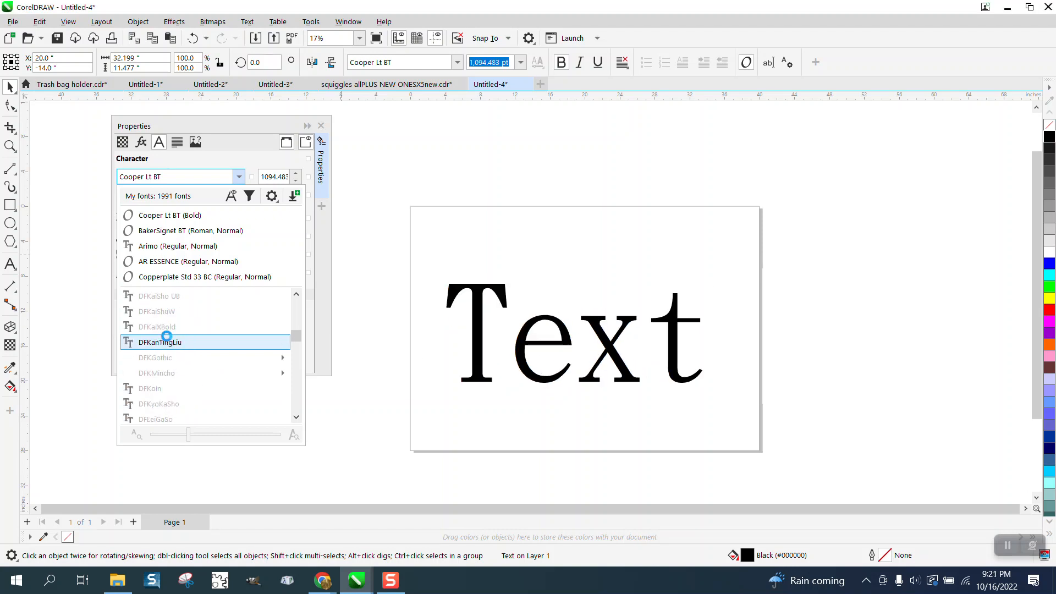